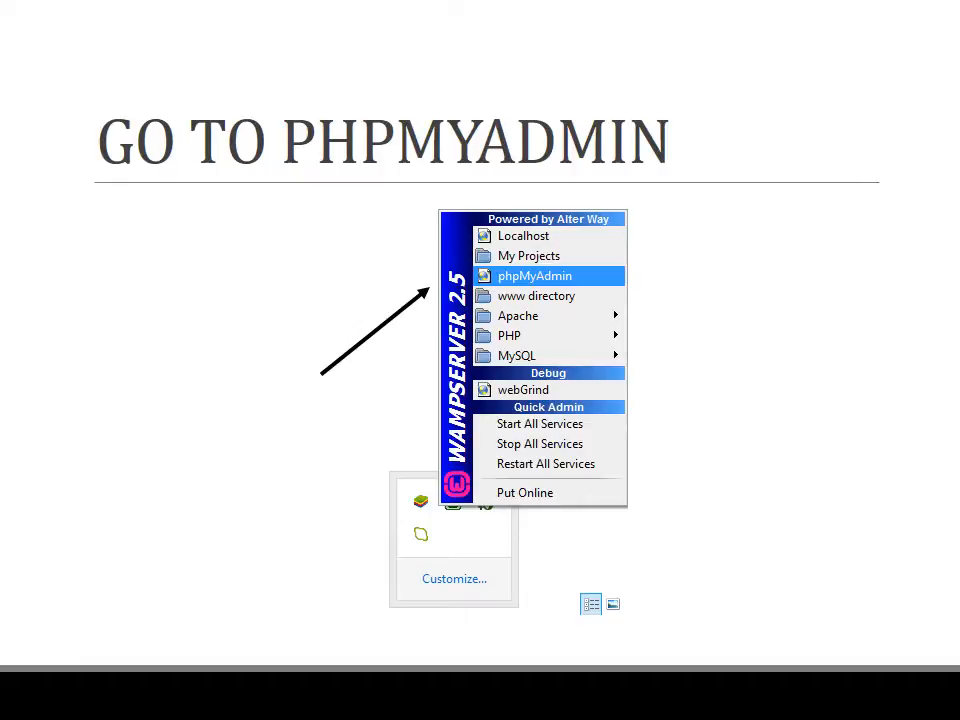
# - Launch phpMyAdmin from the WampServer tray menu, showing the login page with user root filled in
pyautogui.click(532, 276)
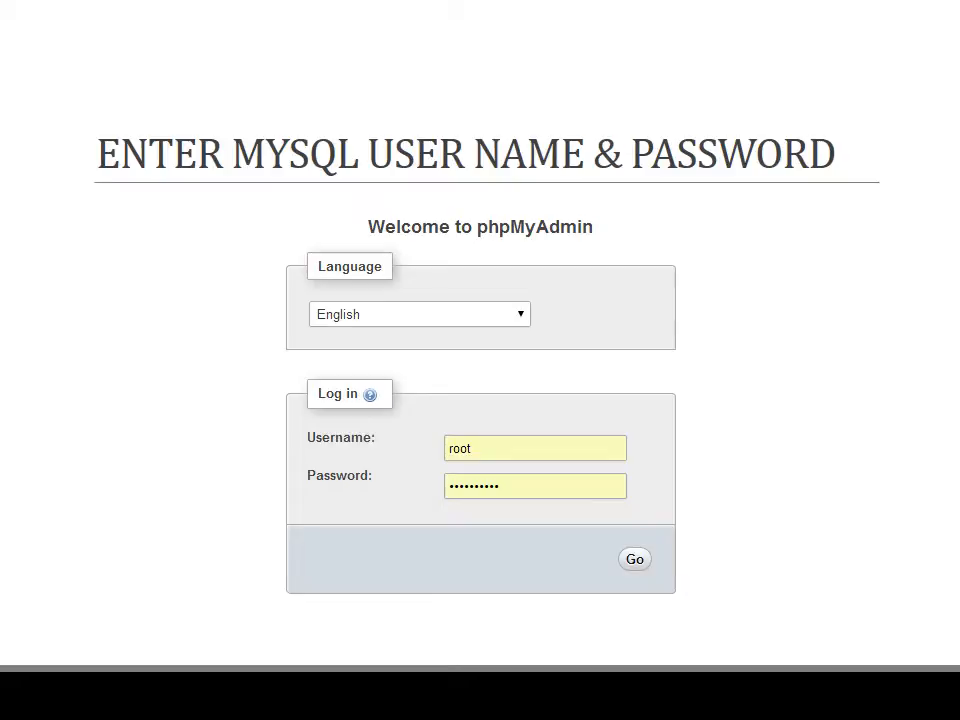
# - Log in with Go and show the database list including wordpress in the left tree
pyautogui.click(634, 558)
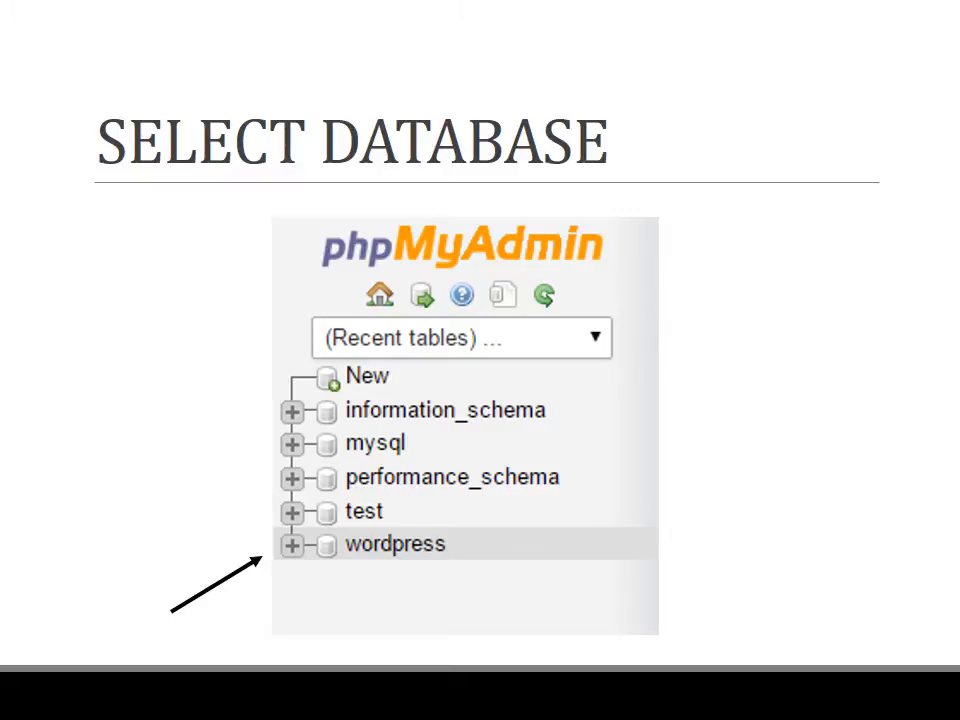
# - Select the wordpress database to list its wp125 tables, including wp125_users
pyautogui.click(394, 544)
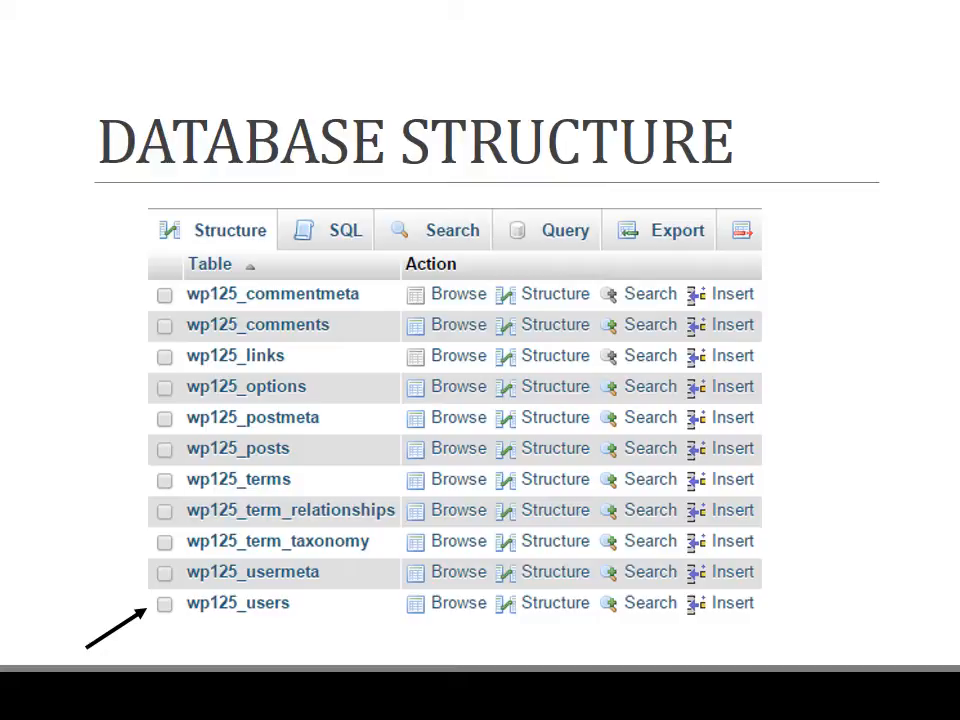
# - Browse the wp125_users table and select the user record with ID 1
pyautogui.click(458, 602)
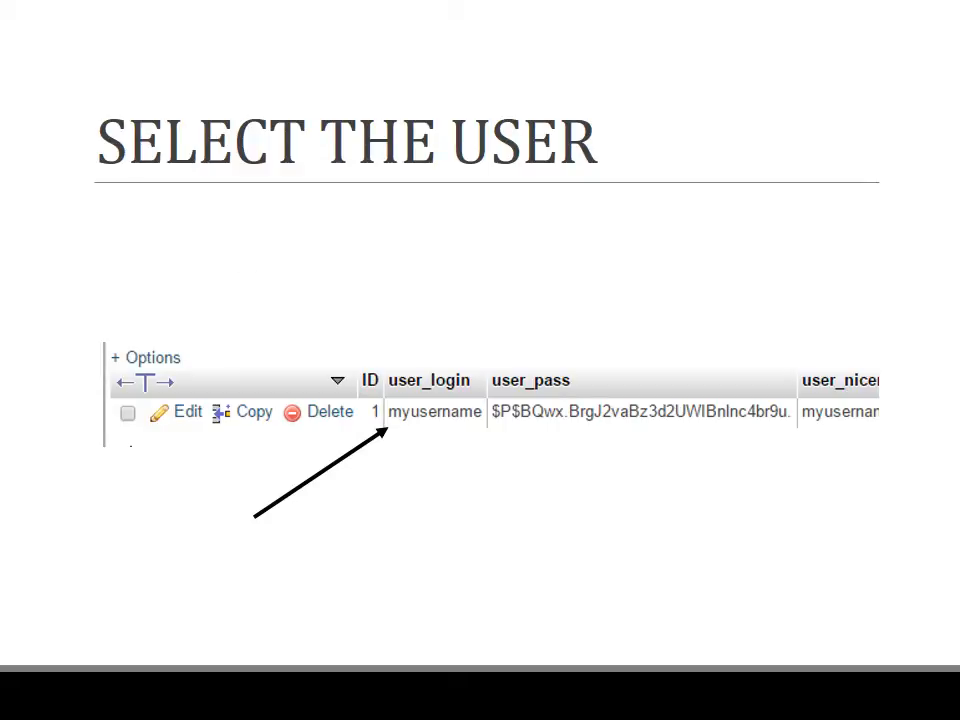